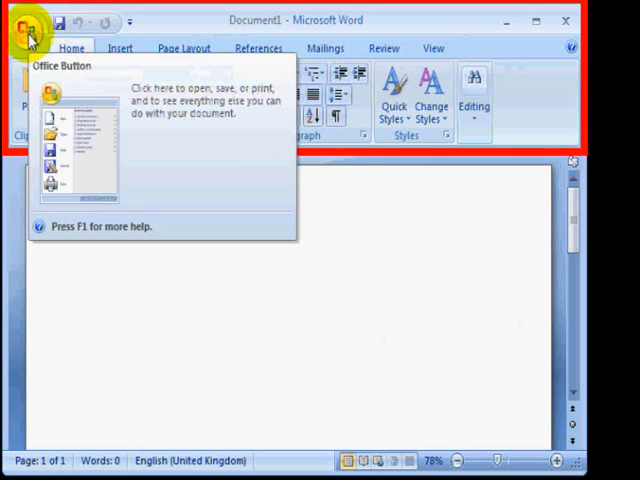
# Open Word Options at Advanced and scroll down to the General section.
pyautogui.click(30, 30)
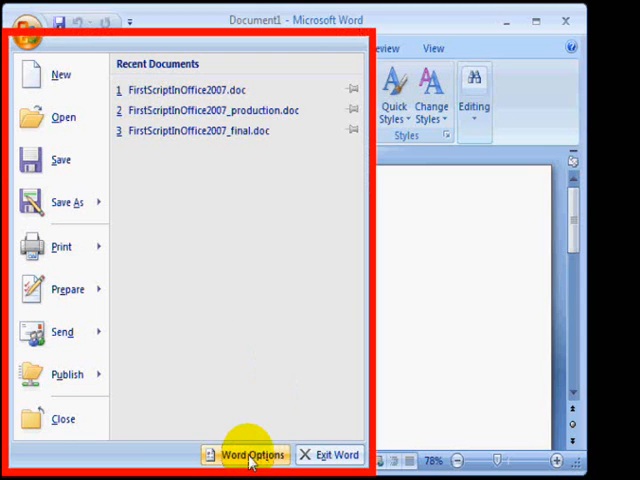
pyautogui.click(251, 454)
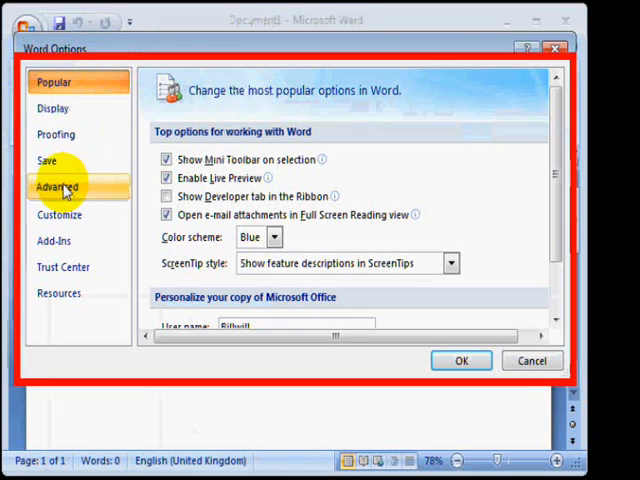
pyautogui.click(56, 186)
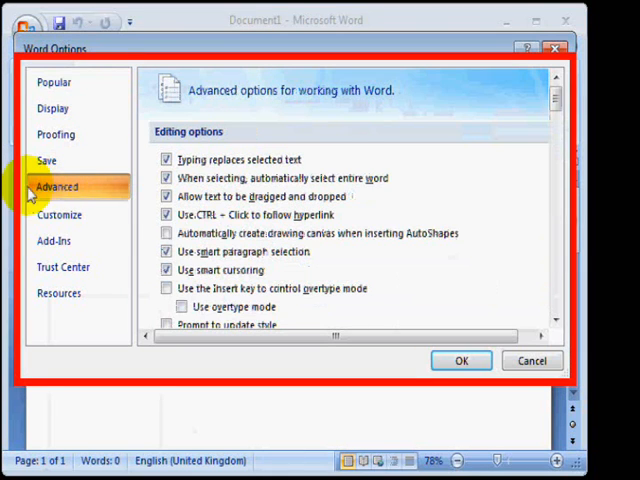
pyautogui.scroll(-3)
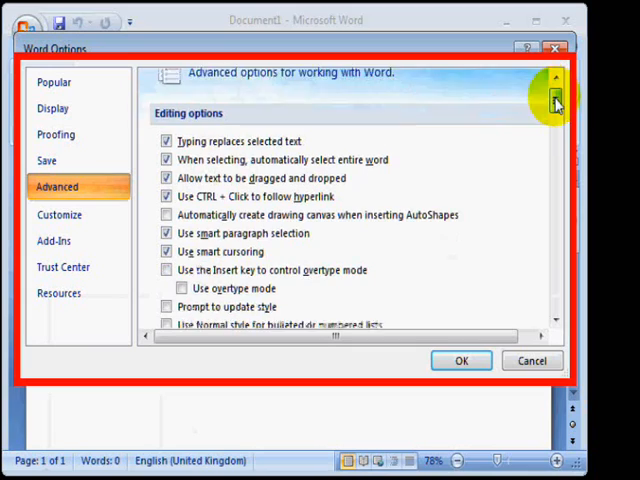
pyautogui.scroll(-3)
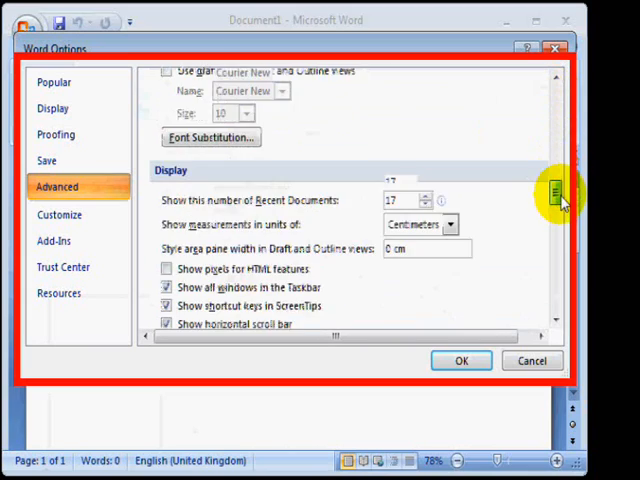
pyautogui.scroll(-3)
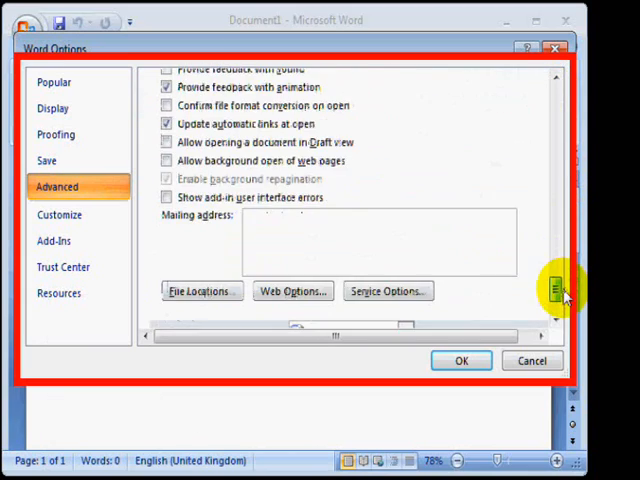
pyautogui.scroll(-3)
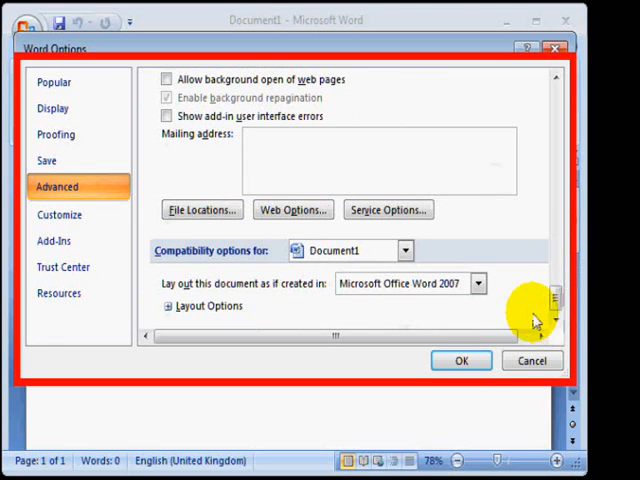
# Open the File Locations list and select the Workgroup templates entry.
pyautogui.click(202, 210)
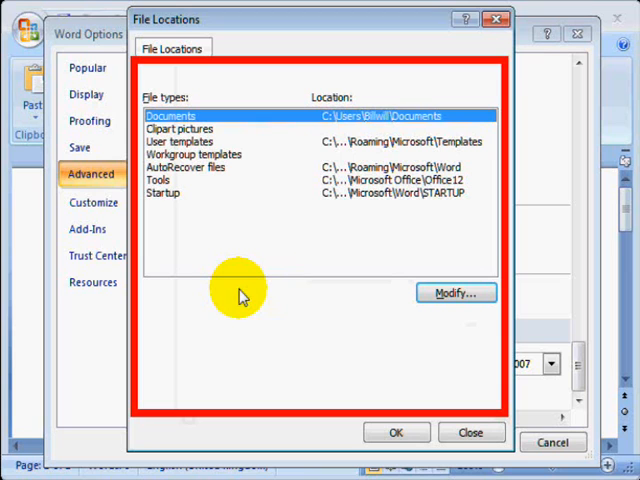
pyautogui.moveTo(200, 160)
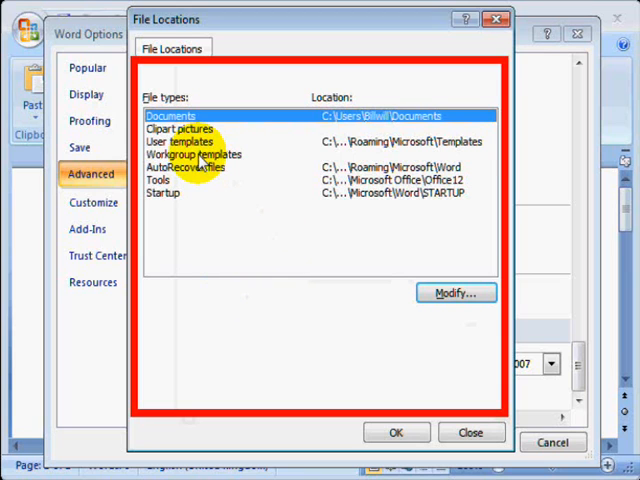
pyautogui.click(194, 154)
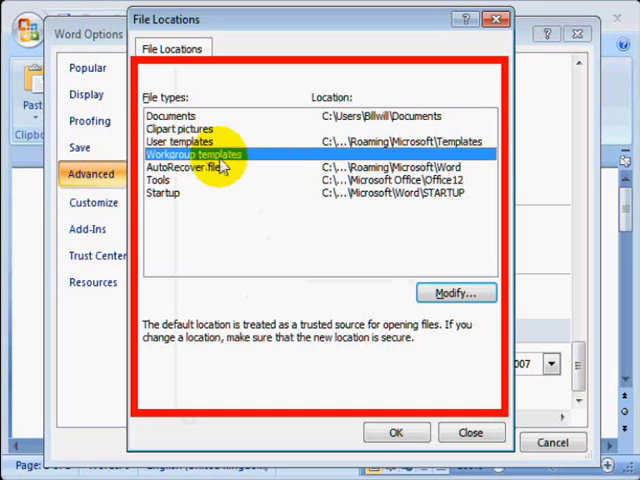
pyautogui.moveTo(455, 293)
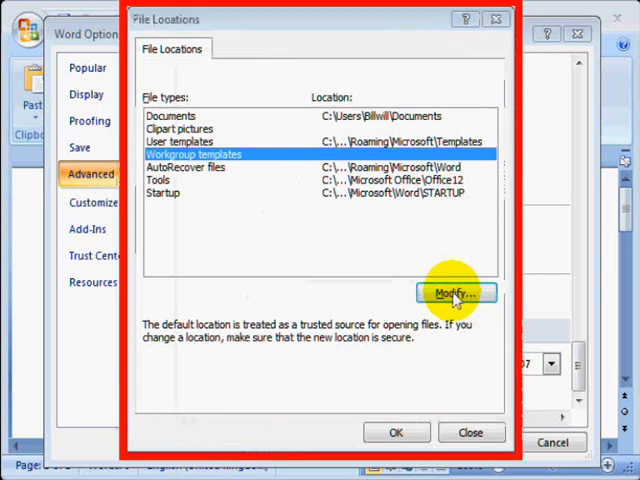
# Modify the workgroup templates location by browsing to the templates folder on Win7 (C:).
pyautogui.click(454, 293)
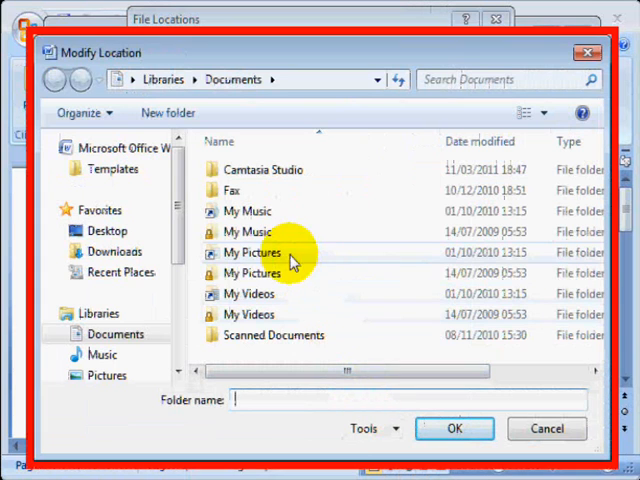
pyautogui.scroll(-3)
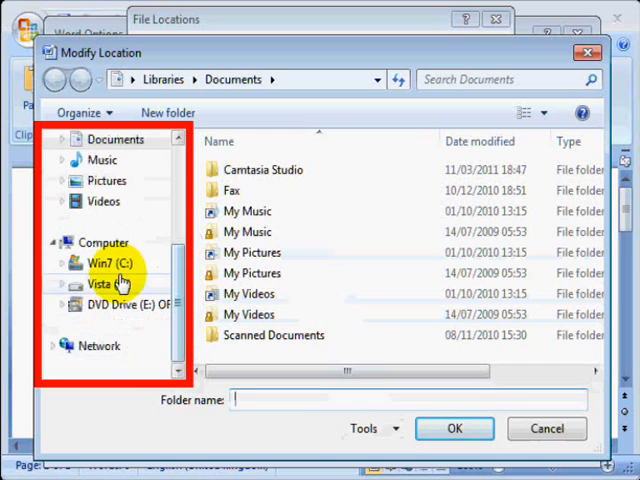
pyautogui.click(102, 242)
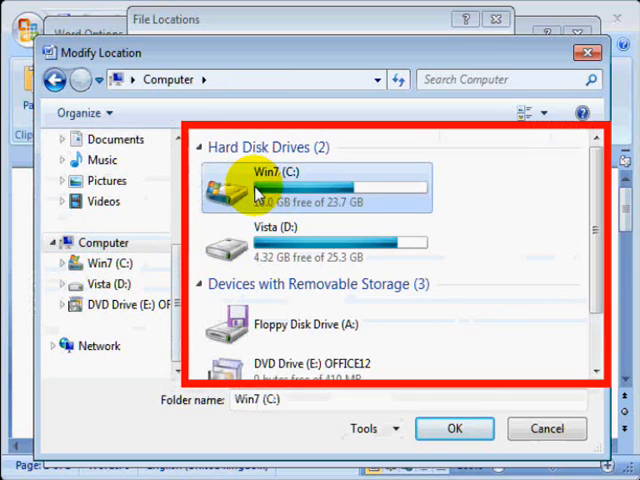
pyautogui.doubleClick(255, 185)
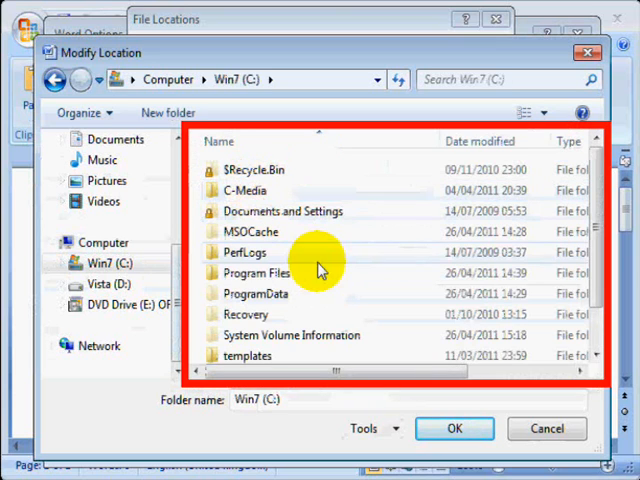
pyautogui.scroll(-3)
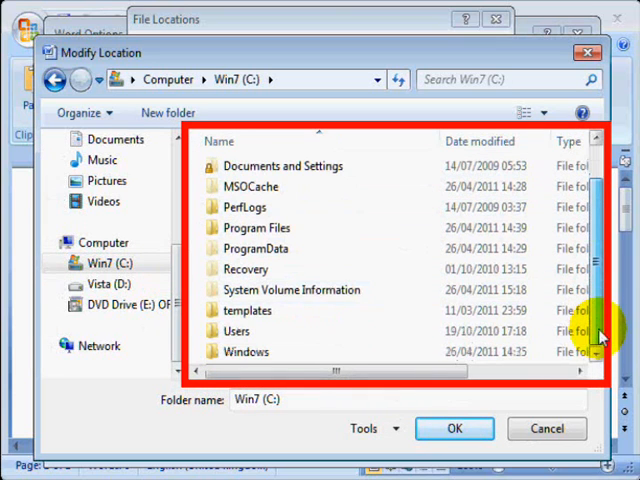
pyautogui.click(247, 310)
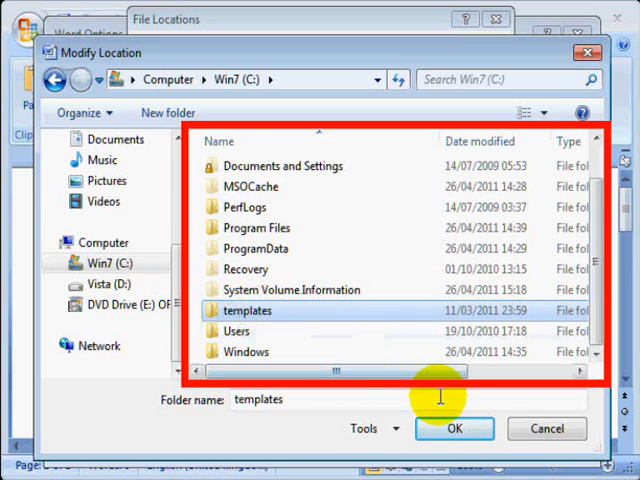
pyautogui.click(454, 429)
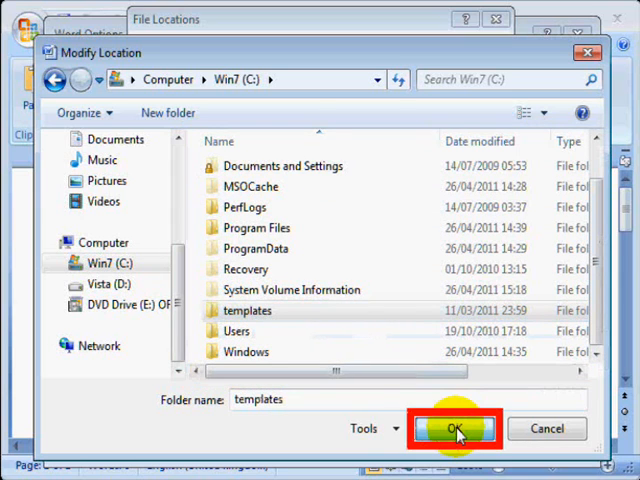
# Confirm C:\templates for Workgroup templates and close the File Locations dialog.
pyautogui.click(453, 428)
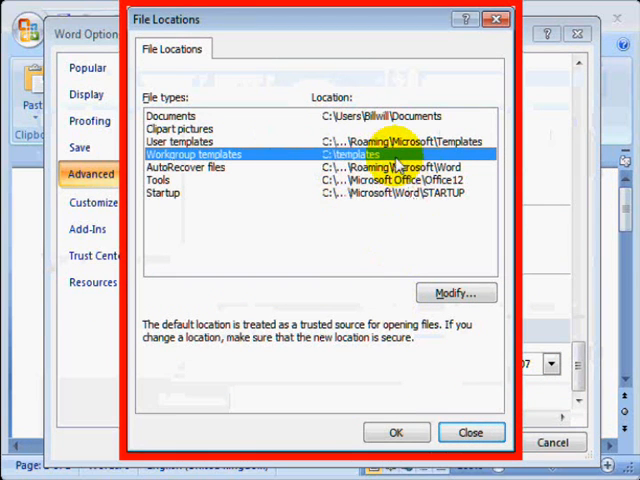
pyautogui.moveTo(325, 150)
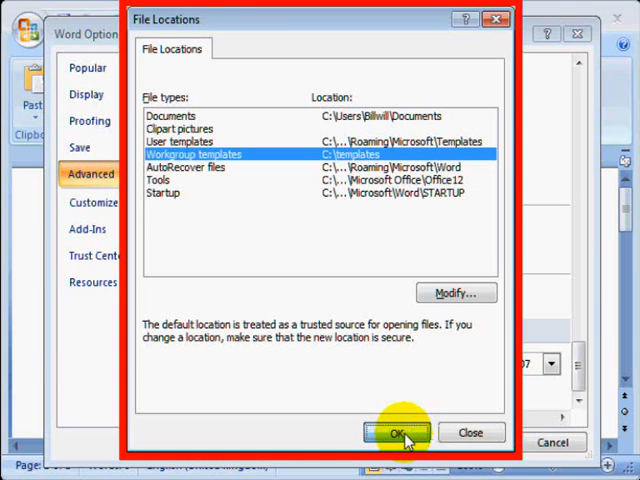
pyautogui.click(397, 432)
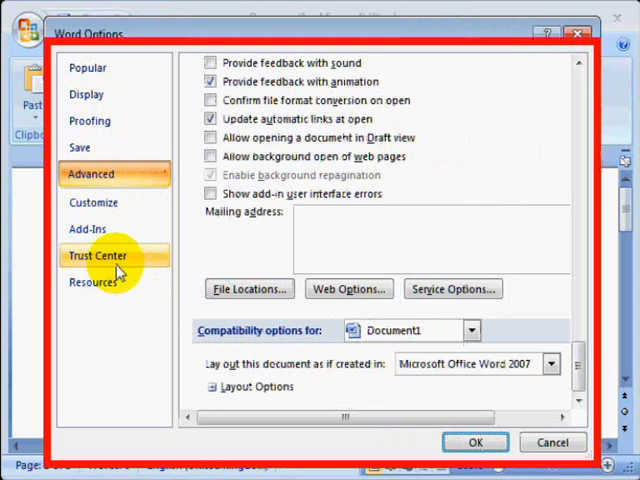
# Review Trust Center macro and privacy options, then close Trust Center and Word Options.
pyautogui.click(96, 256)
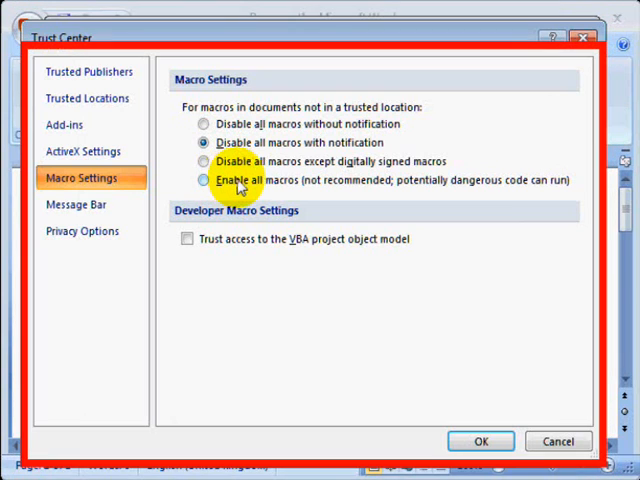
pyautogui.moveTo(390, 142)
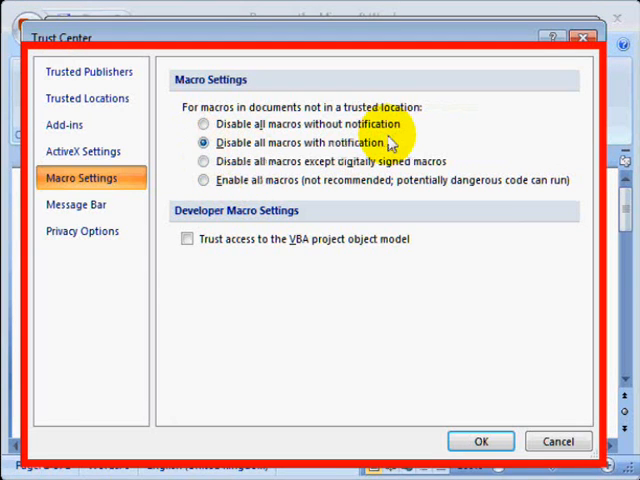
pyautogui.moveTo(227, 253)
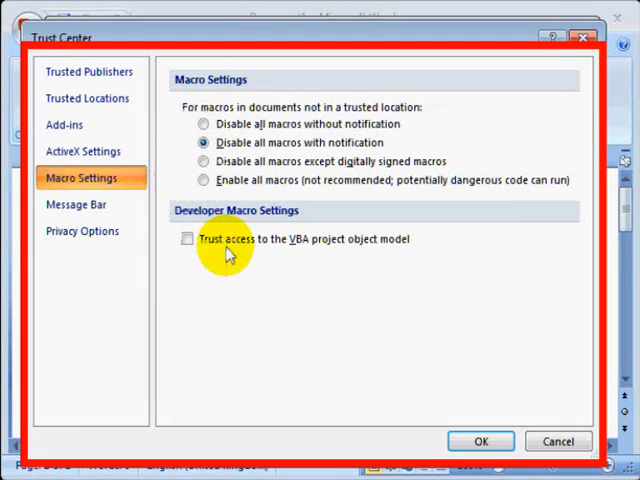
pyautogui.moveTo(80, 184)
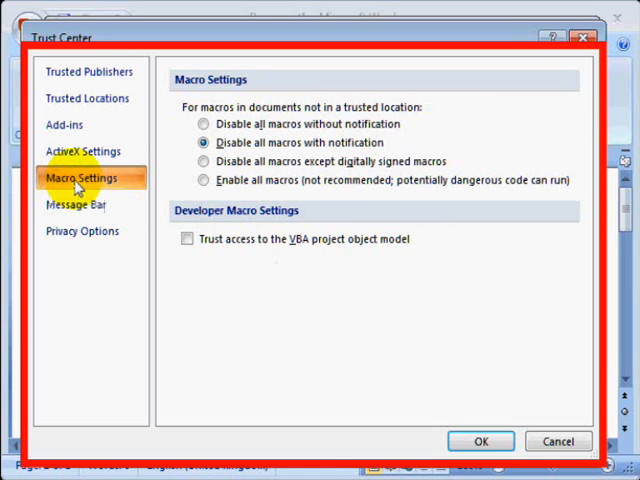
pyautogui.click(82, 231)
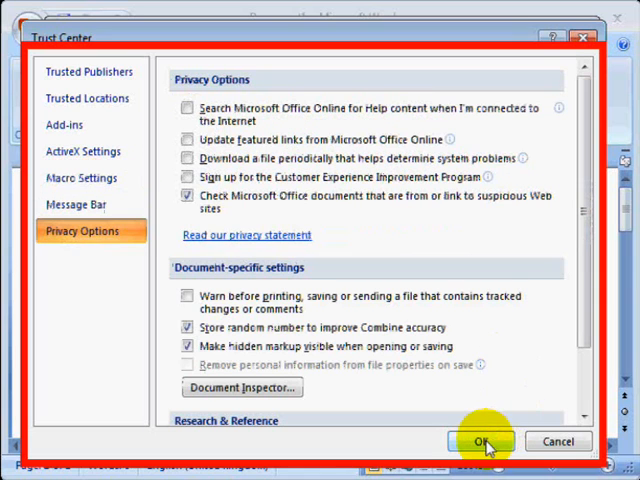
pyautogui.click(482, 441)
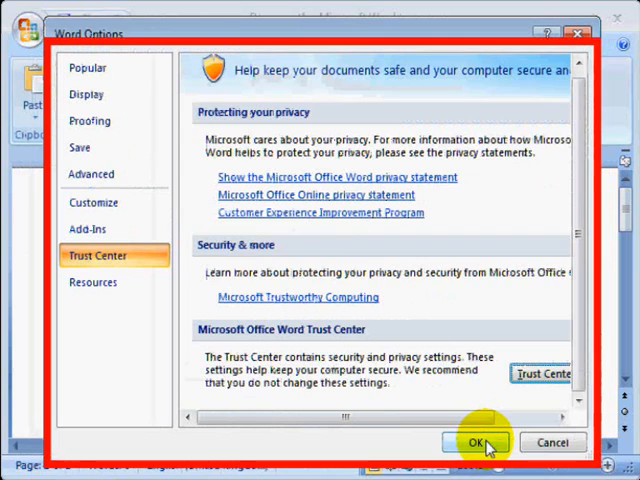
pyautogui.click(91, 174)
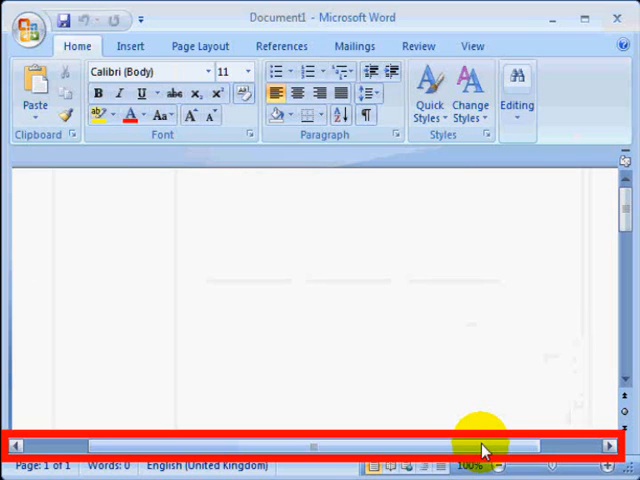
pyautogui.click(38, 272)
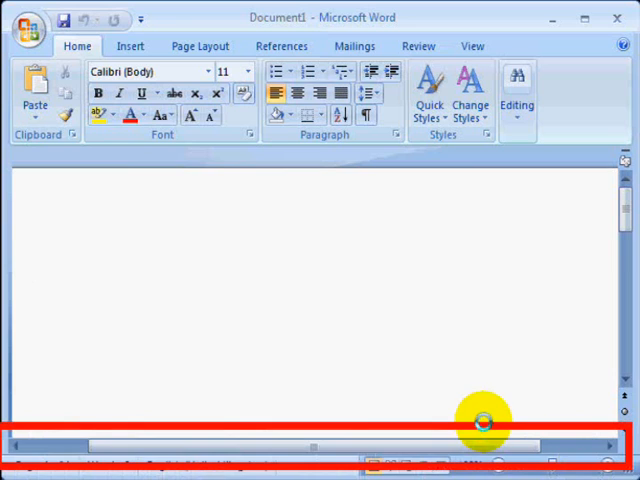
pyautogui.moveTo(502, 317)
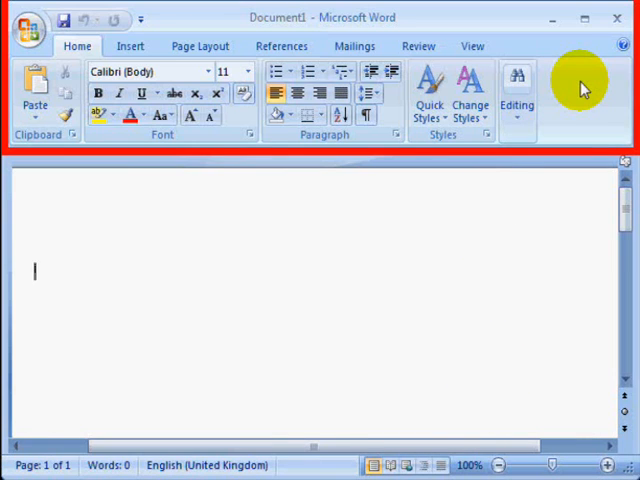
pyautogui.moveTo(563, 265)
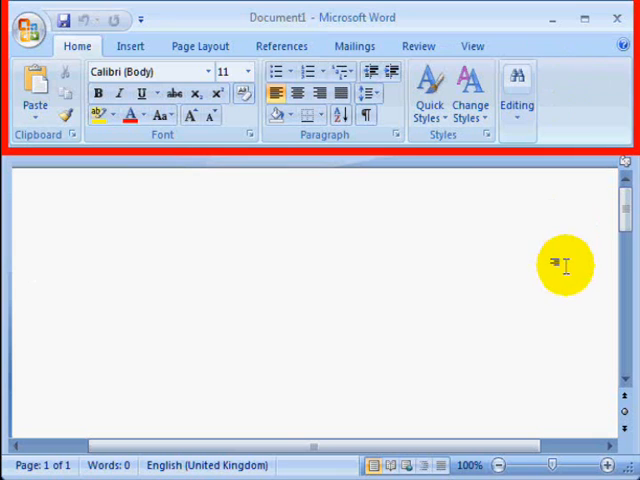
pyautogui.moveTo(371, 295)
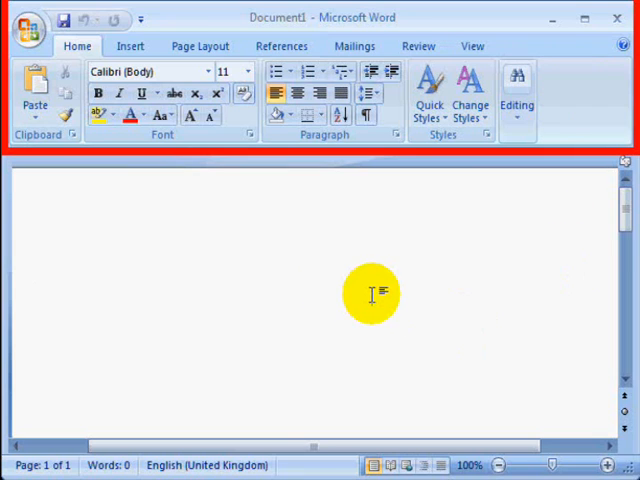
pyautogui.moveTo(28, 28)
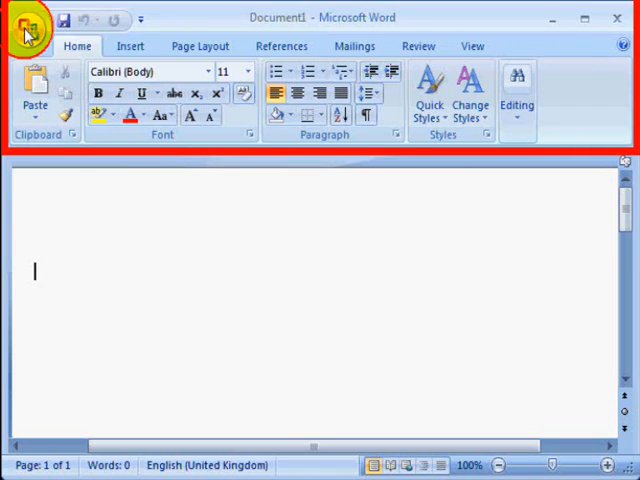
# Create a new document from Stage5c.dot under My templates' Scripts5 tab, in List view.
pyautogui.click(27, 20)
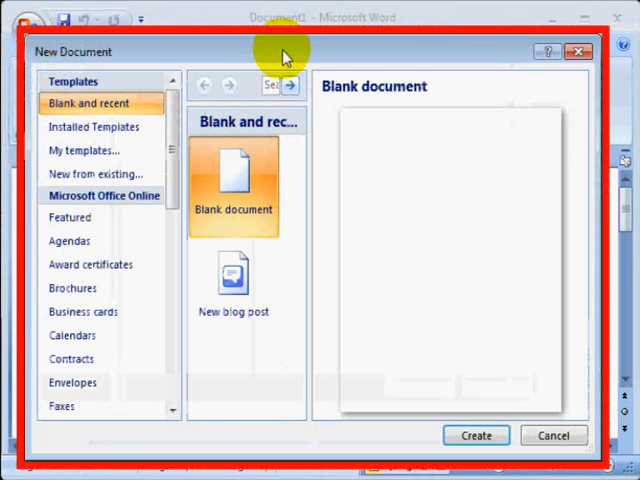
pyautogui.moveTo(85, 150)
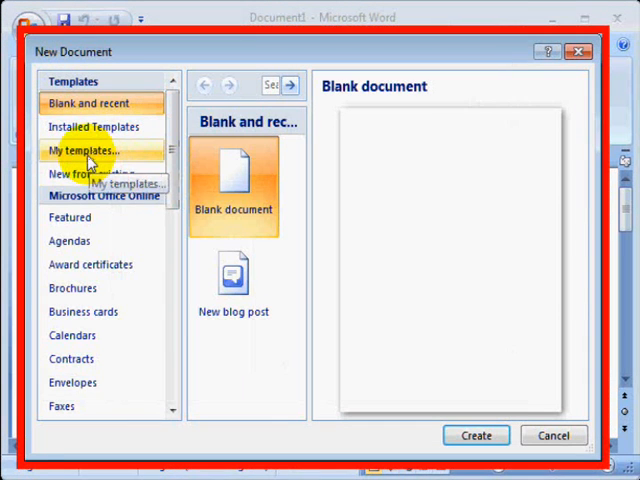
pyautogui.click(83, 150)
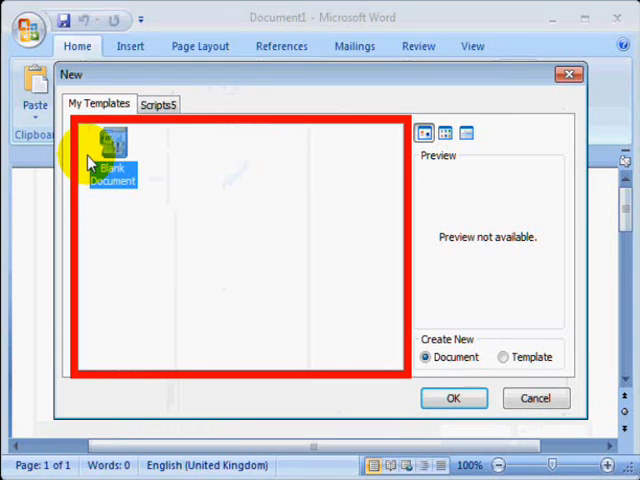
pyautogui.click(158, 104)
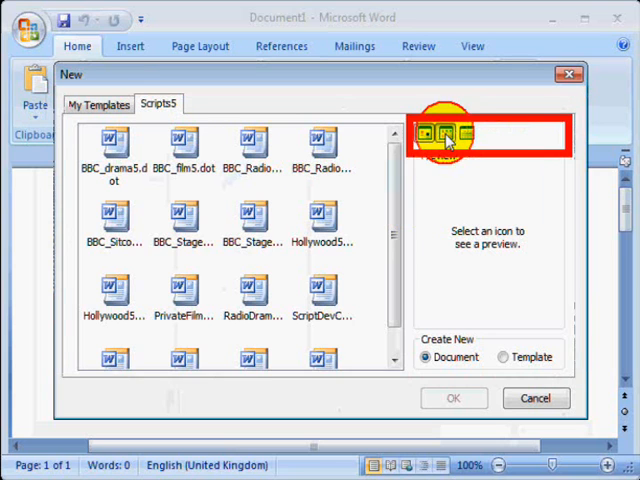
pyautogui.click(426, 133)
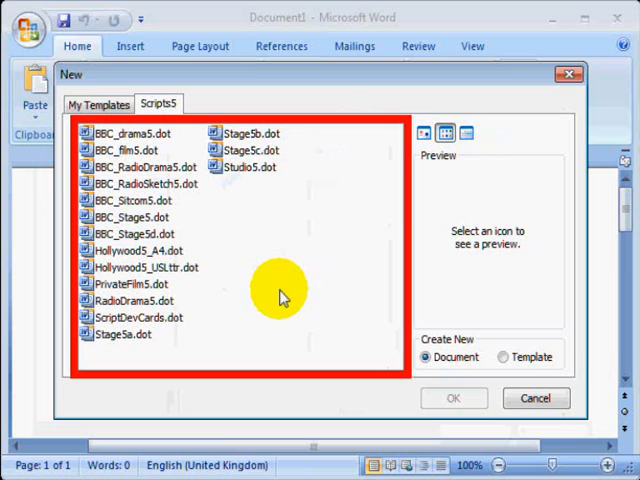
pyautogui.click(248, 150)
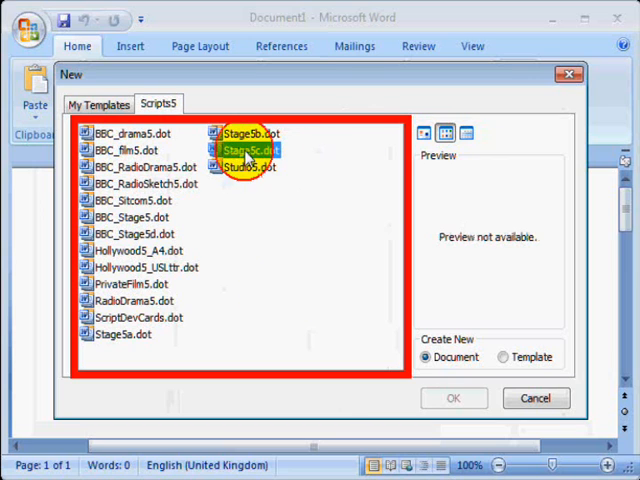
pyautogui.click(245, 149)
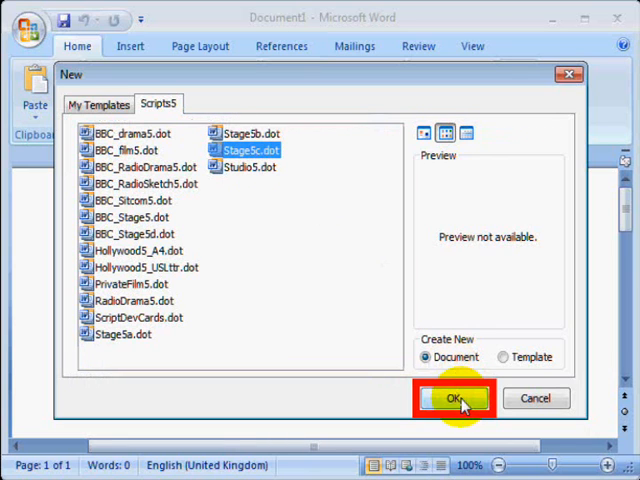
pyautogui.click(453, 398)
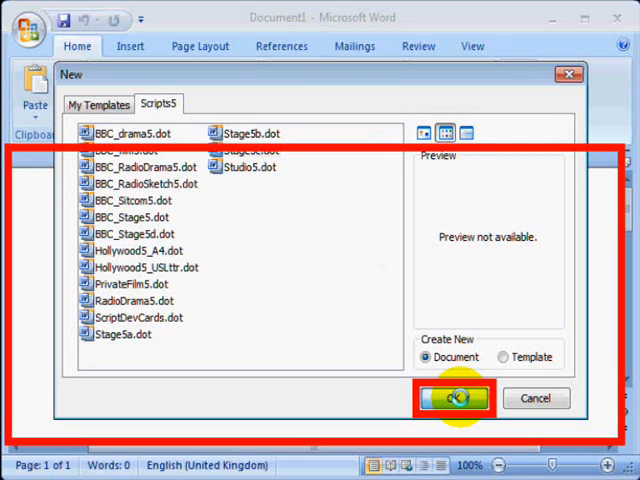
# Confirm the new Stage5c.dot document, read the About this Template notice, and Continue.
pyautogui.click(452, 398)
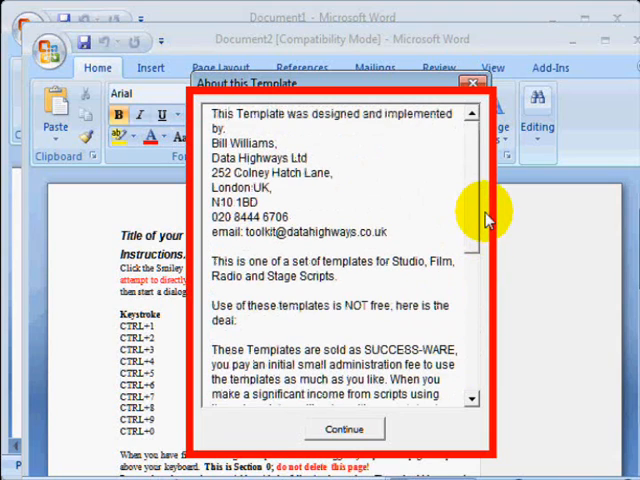
pyautogui.scroll(-3)
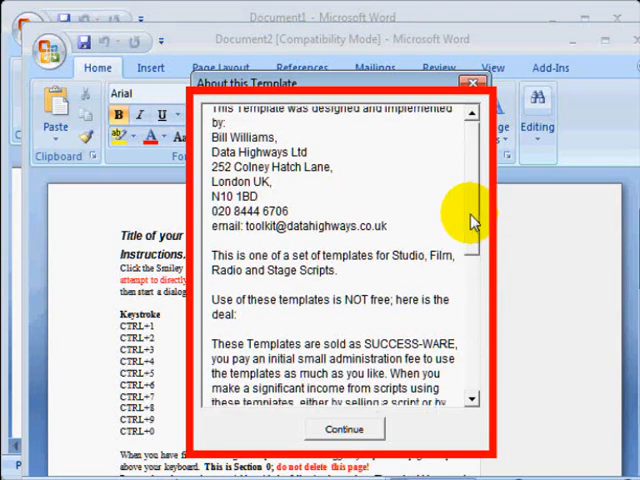
pyautogui.scroll(-3)
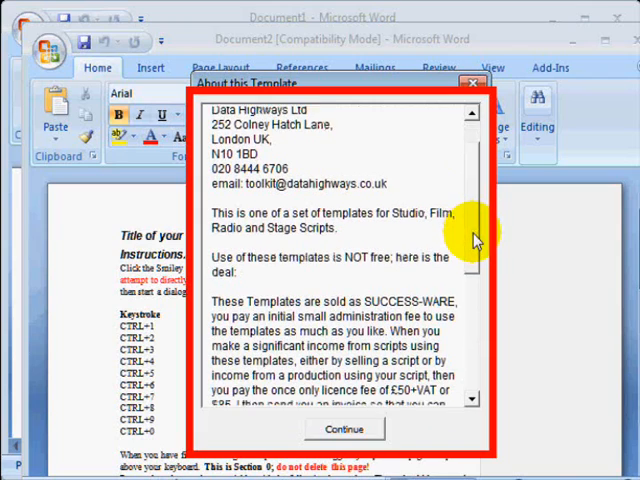
pyautogui.scroll(-3)
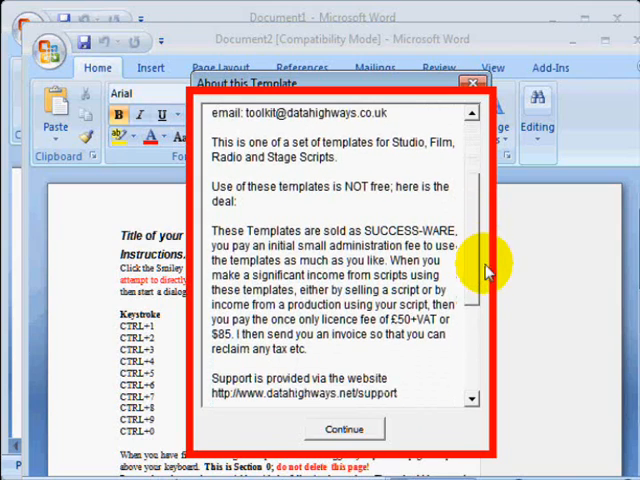
pyautogui.scroll(-3)
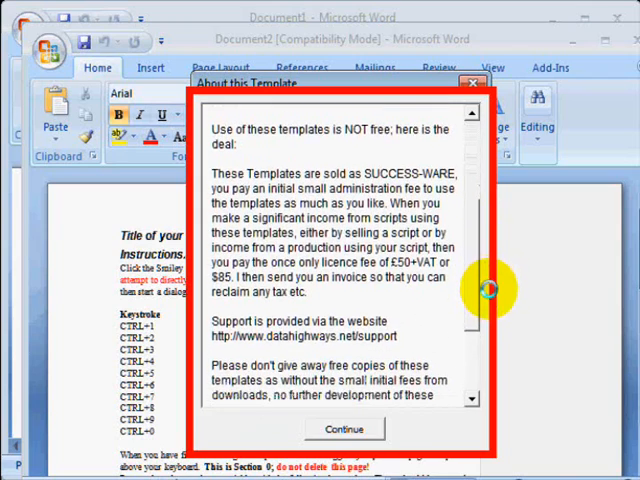
pyautogui.scroll(-3)
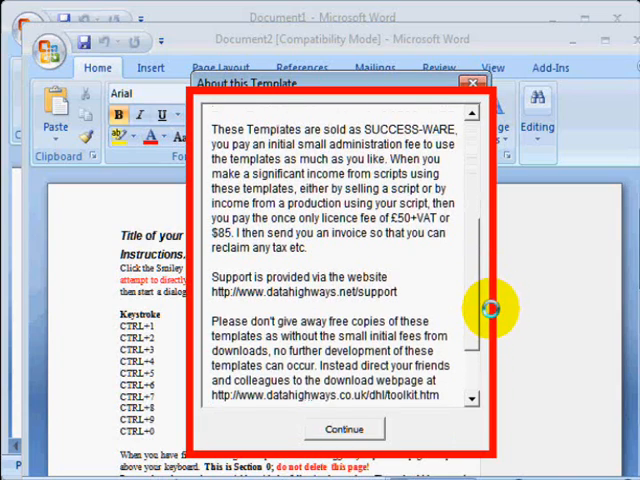
pyautogui.scroll(-3)
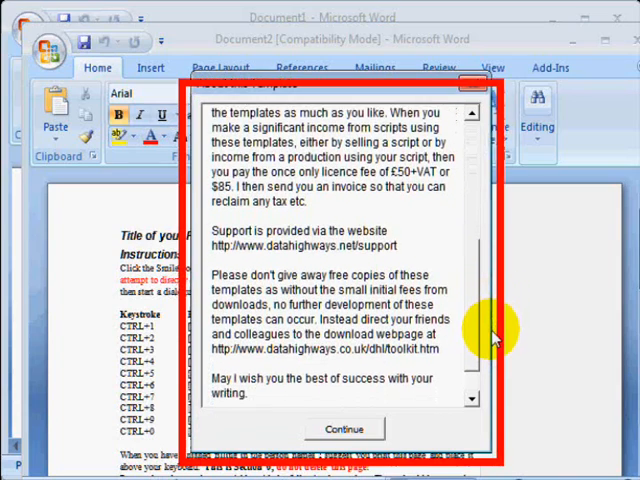
pyautogui.scroll(-3)
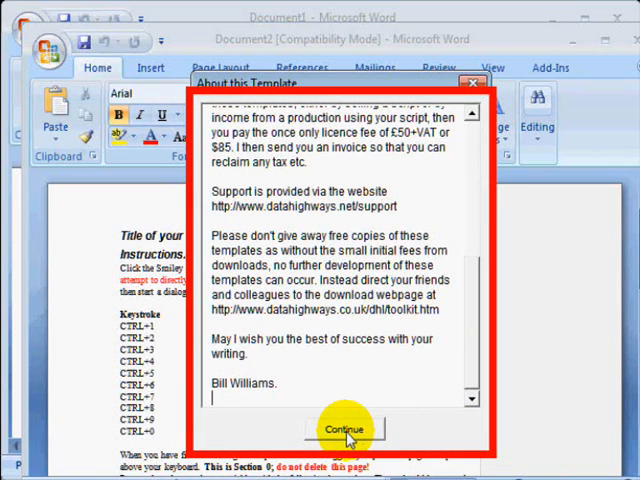
pyautogui.click(345, 428)
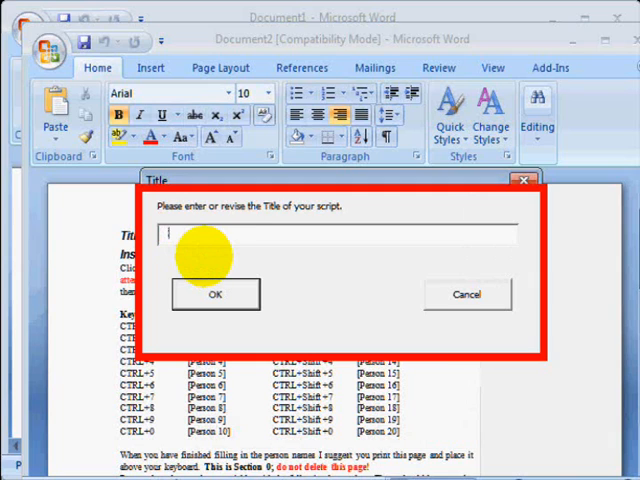
# Enter the title 'First Script with Office 2007' and acknowledge the title-changed message.
pyautogui.write('Fi')
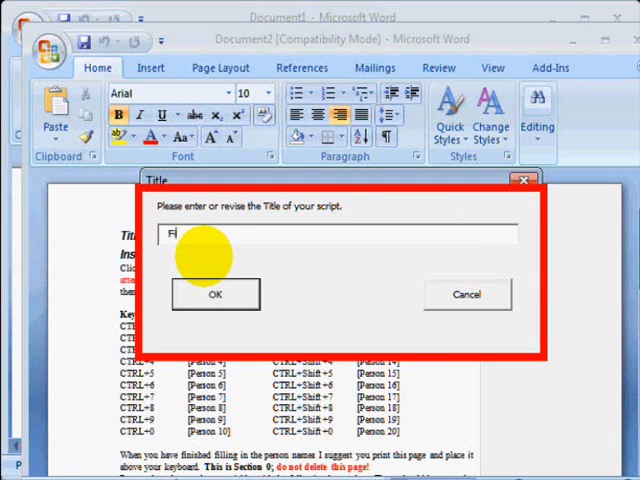
pyautogui.write('rst Script with')
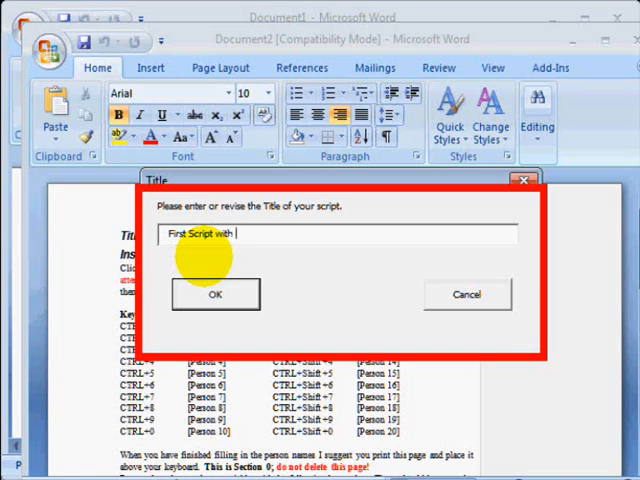
pyautogui.write('Office')
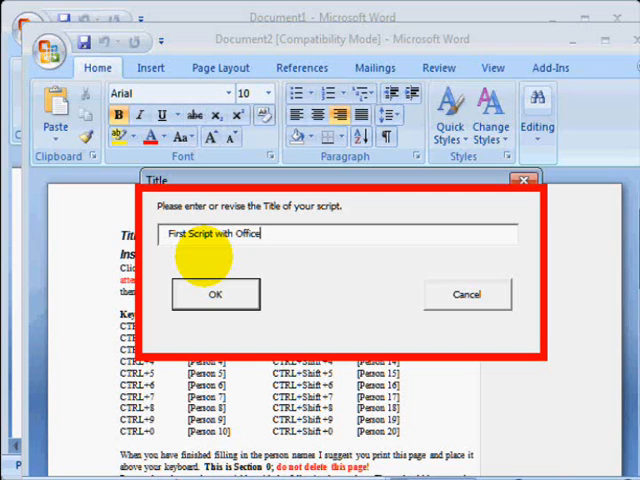
pyautogui.write('2007')
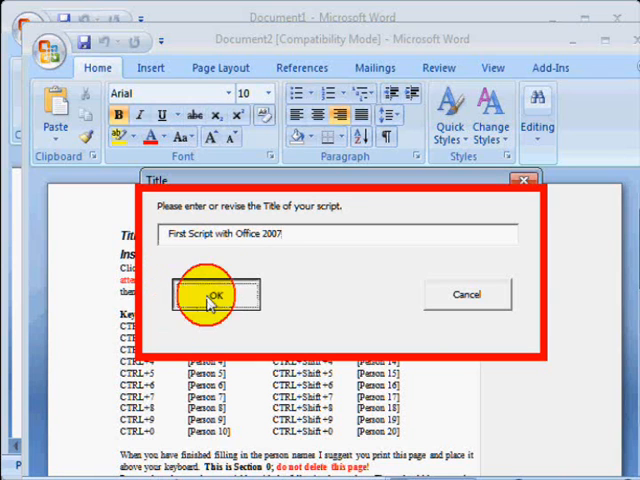
pyautogui.click(212, 296)
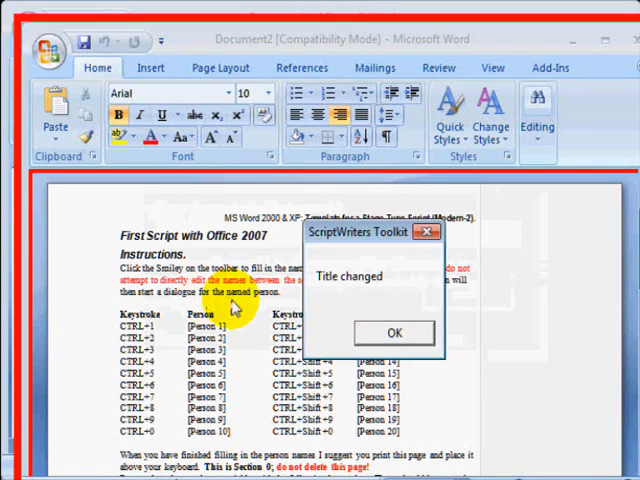
pyautogui.click(393, 333)
pyautogui.write('John')
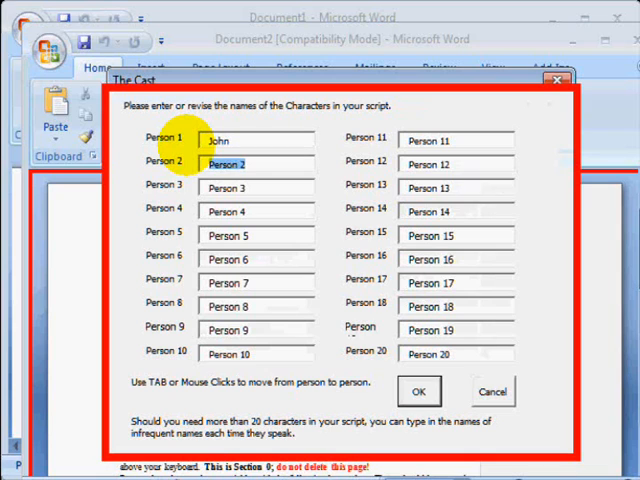
# Name Persons 1–3 John, Mary and Alfred and acknowledge the cast-updated message.
pyautogui.write('Mary')
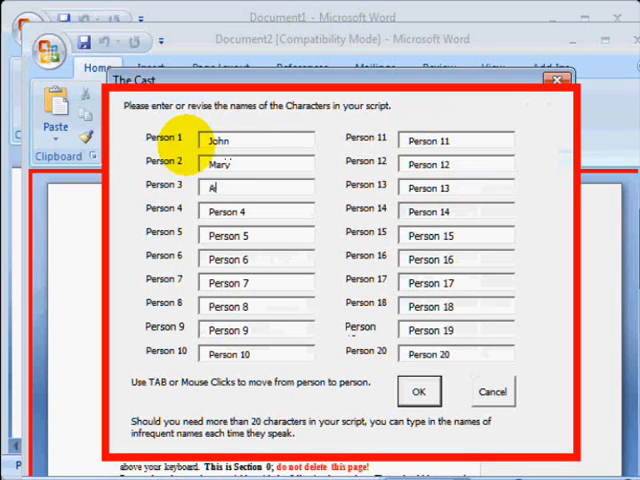
pyautogui.write('lfred')
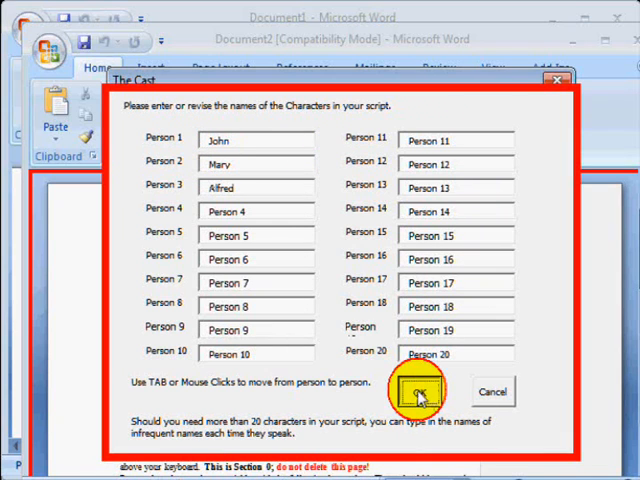
pyautogui.click(418, 390)
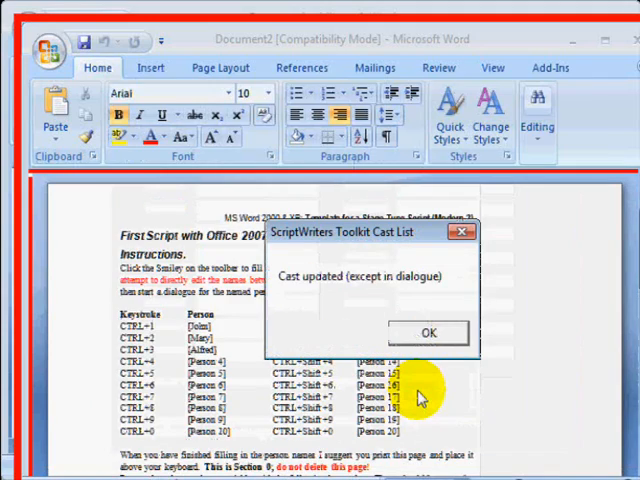
pyautogui.click(428, 332)
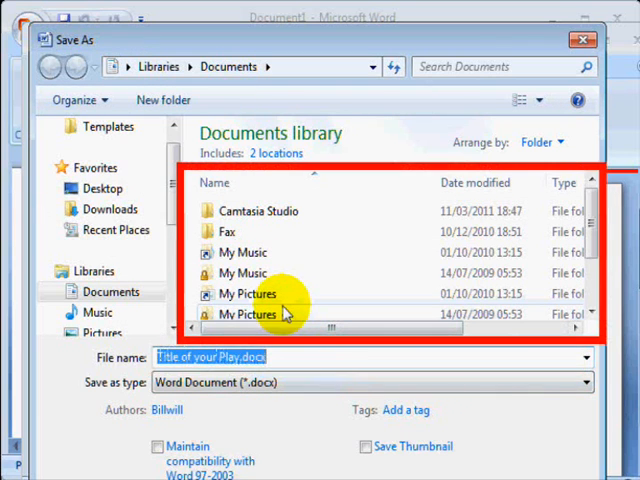
# Create a new MyScripts folder in Documents from Save As and open it.
pyautogui.rightClick(390, 205)
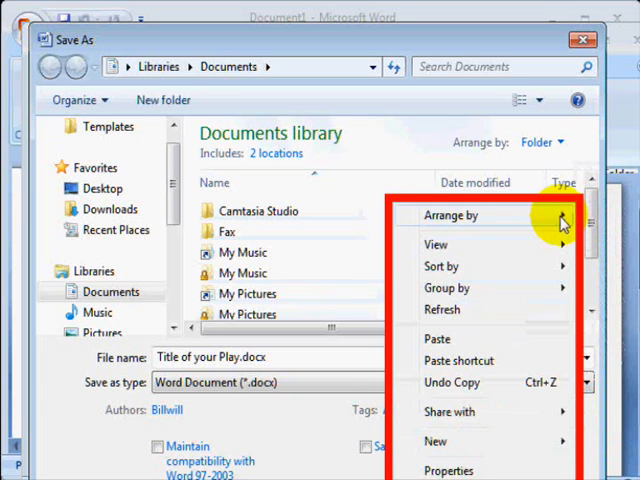
pyautogui.moveTo(468, 453)
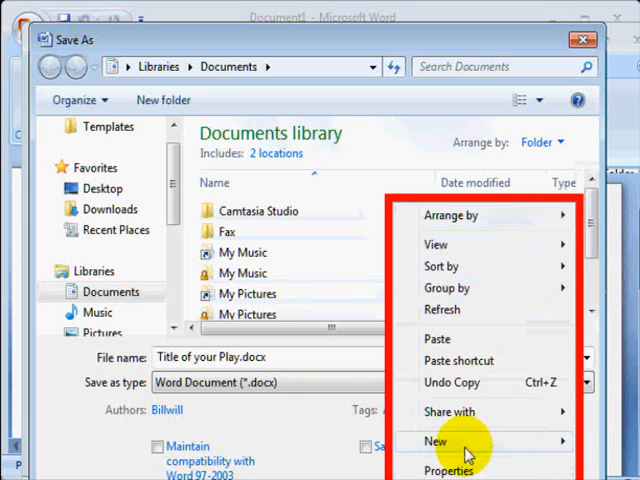
pyautogui.click(436, 441)
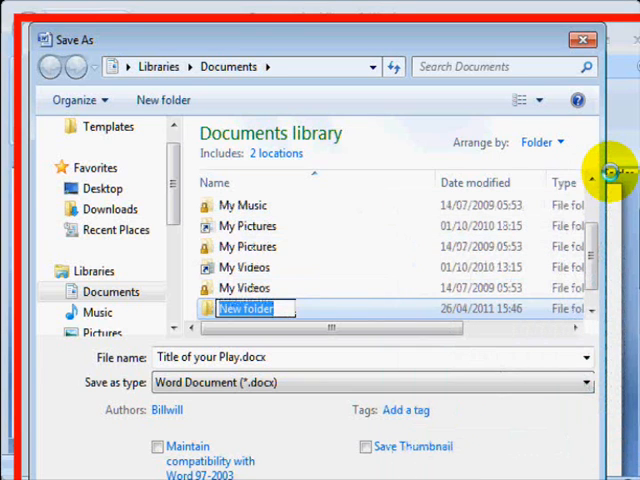
pyautogui.write('M')
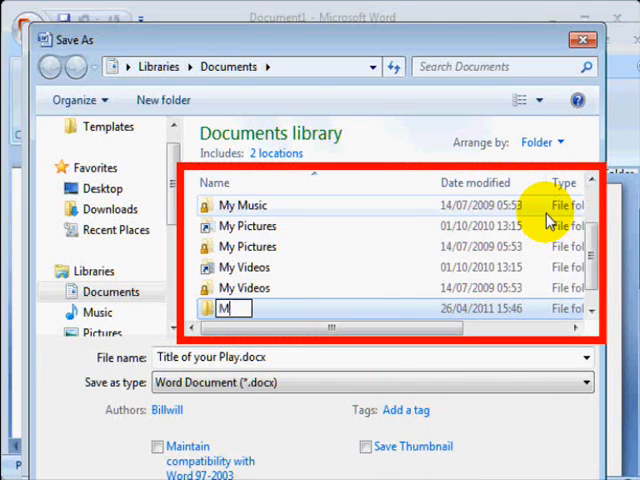
pyautogui.write('yS')
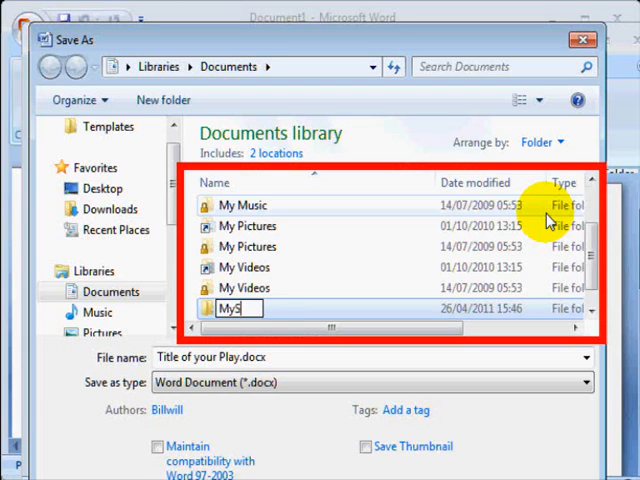
pyautogui.write('cripts')
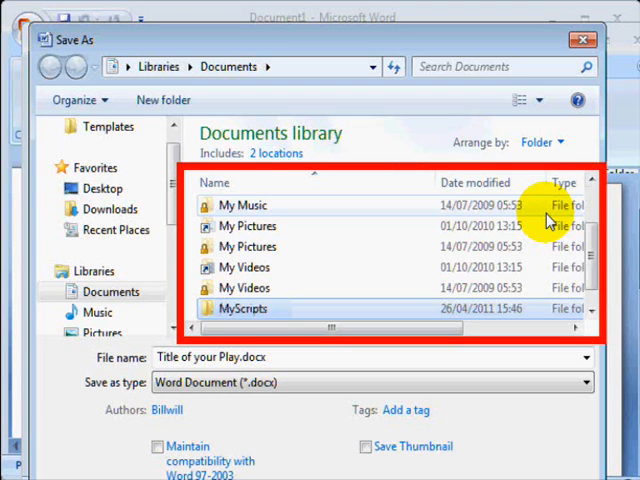
pyautogui.doubleClick(242, 308)
pyautogui.write('FirstSc')
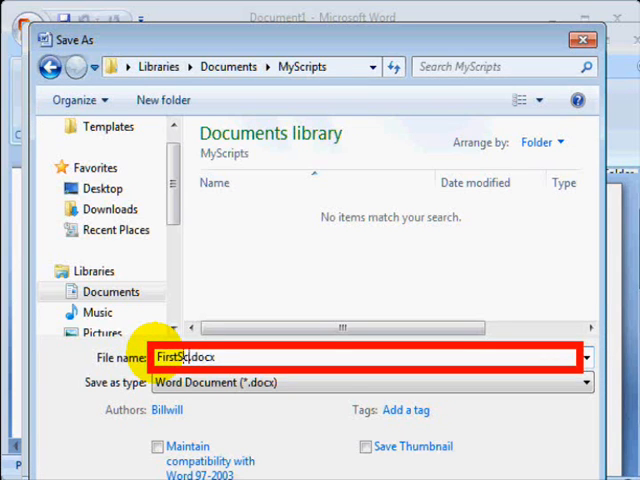
# Name the file FirstScriptInOffice2007 and set its type to Word 97-2003 Document (*.doc).
pyautogui.write('riptInOffice2')
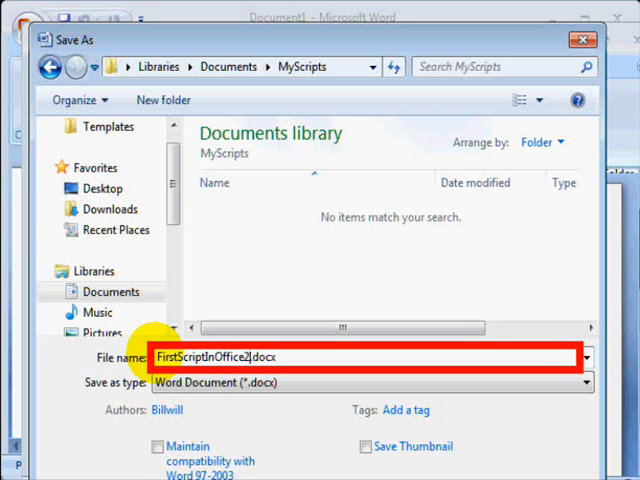
pyautogui.write('007')
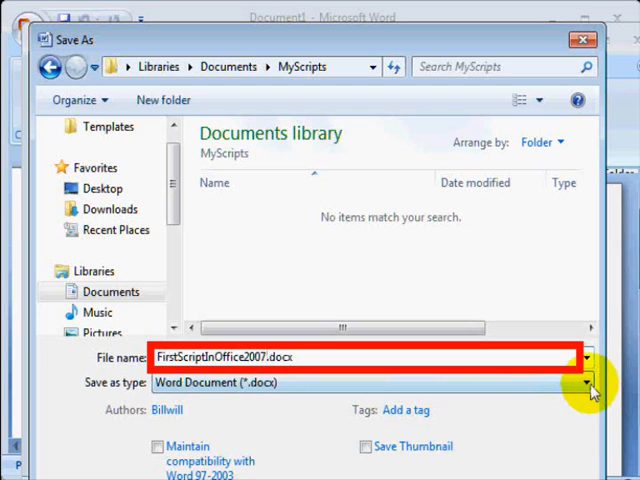
pyautogui.click(587, 382)
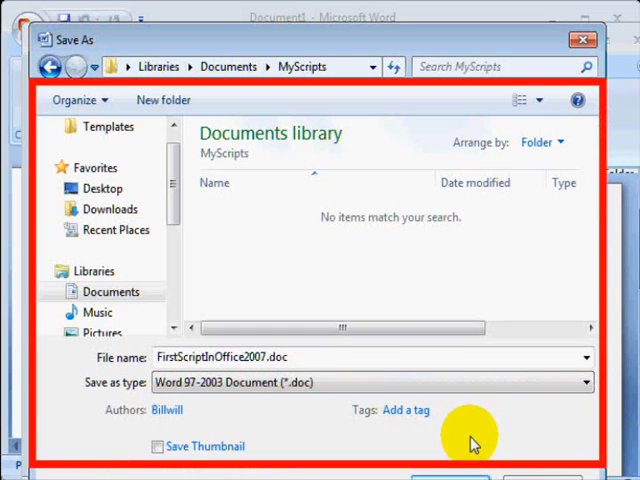
pyautogui.moveTo(472, 443)
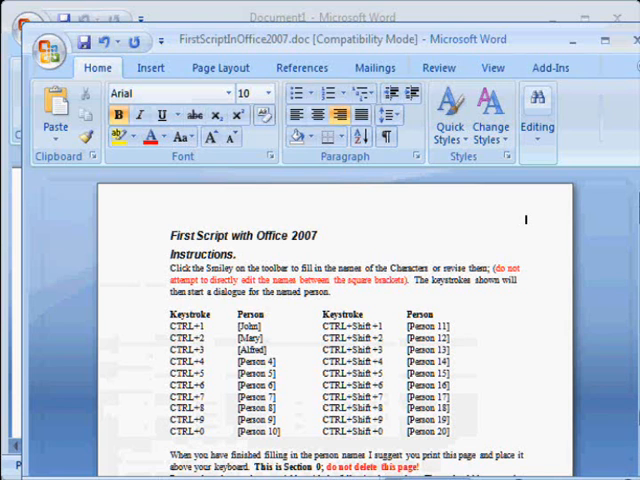
pyautogui.scroll(3)
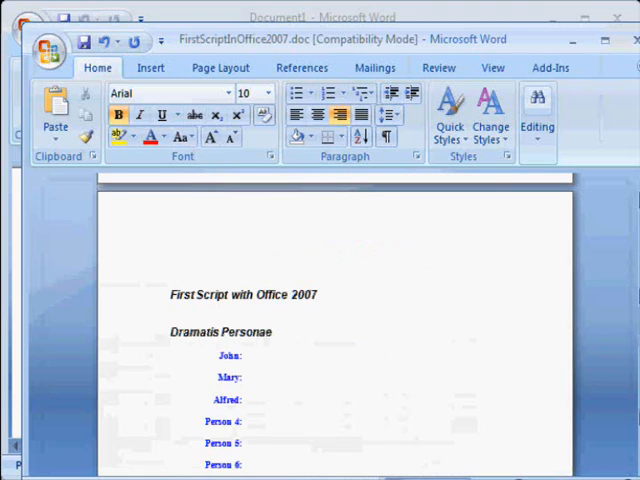
pyautogui.scroll(-3)
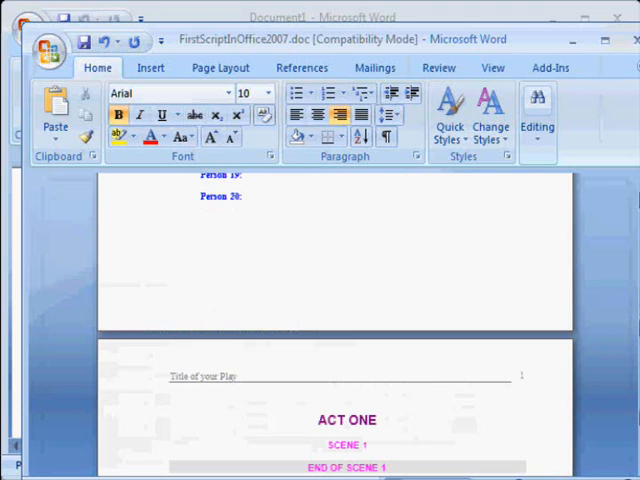
pyautogui.scroll(-3)
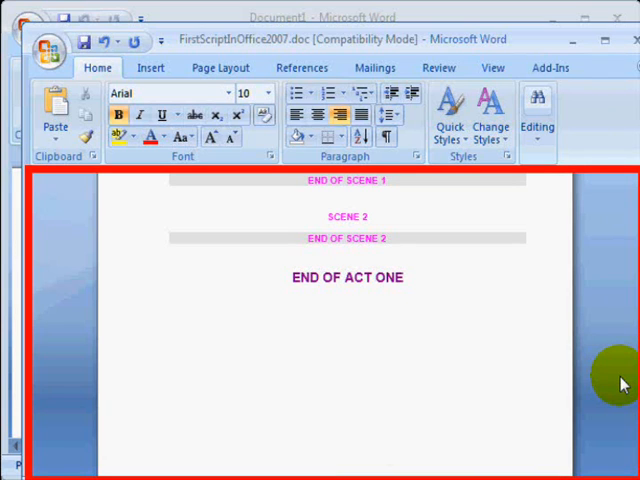
pyautogui.moveTo(549, 67)
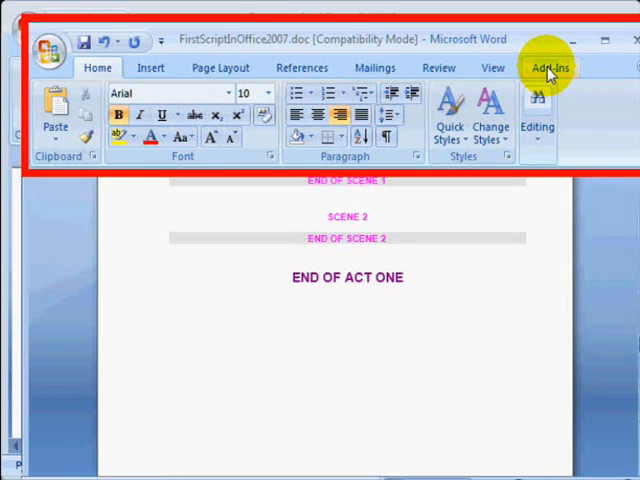
# Open The Cast dialog from the Add-Ins tab's Smiley toolbar button.
pyautogui.click(549, 67)
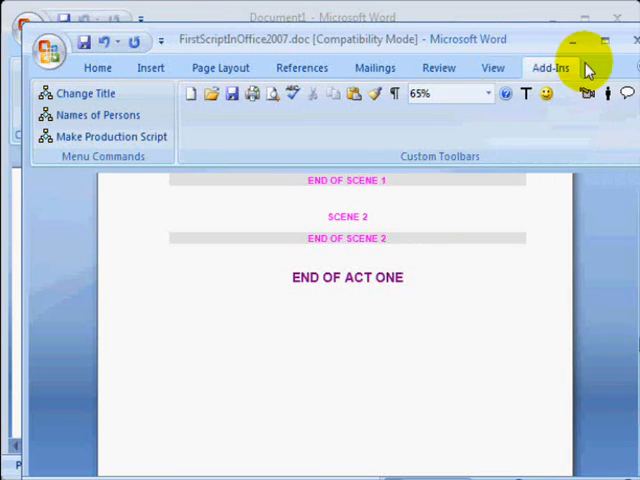
pyautogui.moveTo(510, 92)
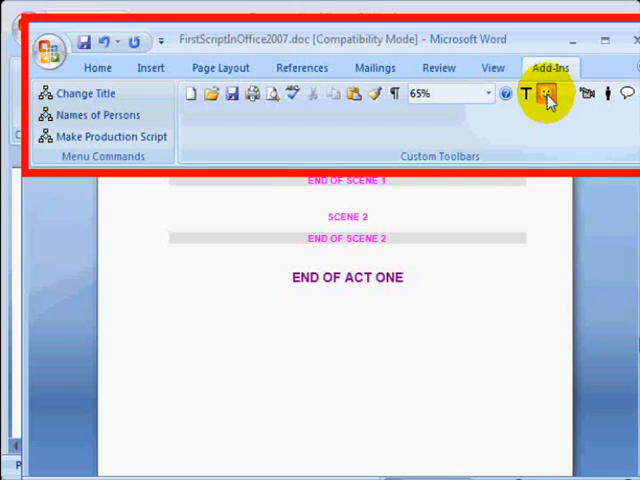
pyautogui.click(98, 114)
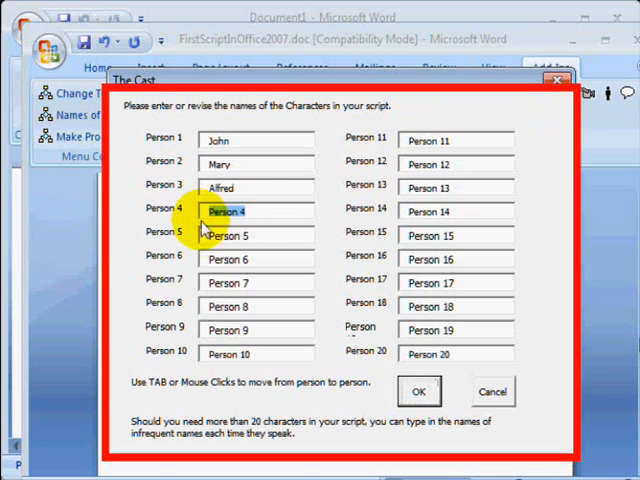
# Replace Person 4 with Stuart in The Cast dialog and confirm the update.
pyautogui.click(255, 235)
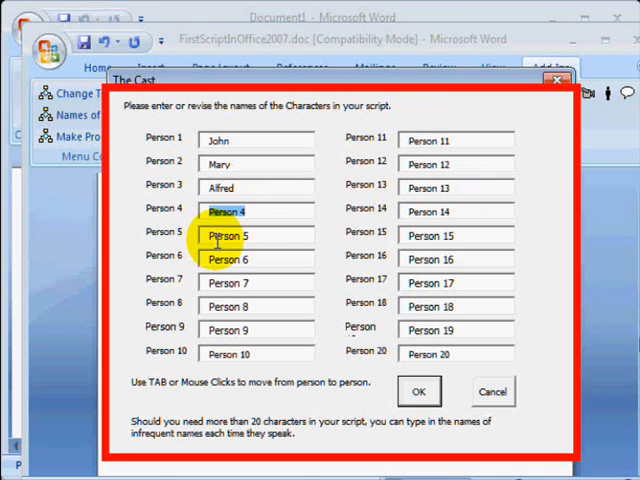
pyautogui.write('Stud')
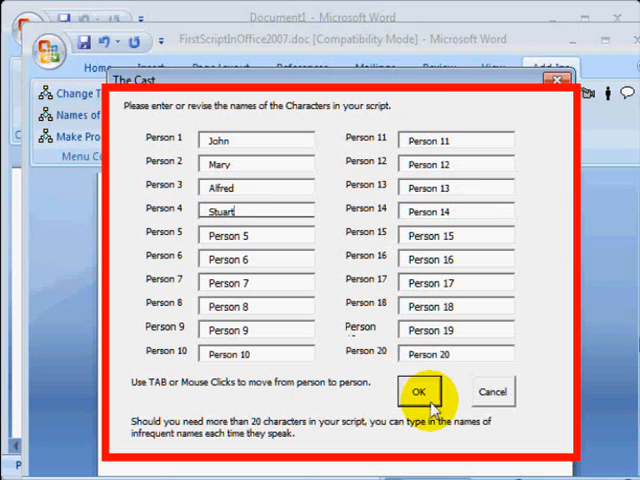
pyautogui.click(419, 391)
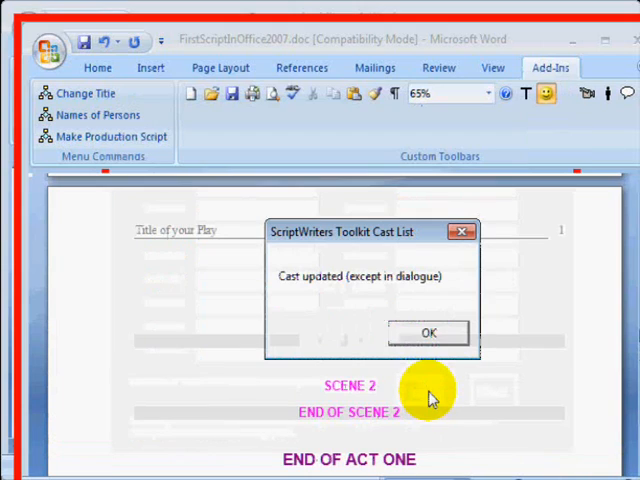
pyautogui.click(428, 332)
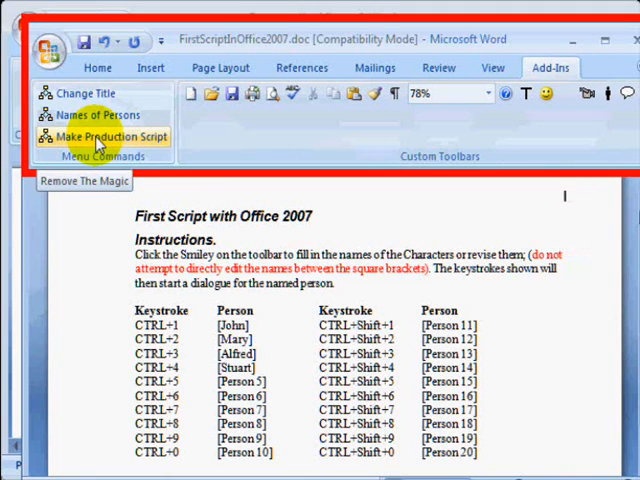
pyautogui.moveTo(107, 136)
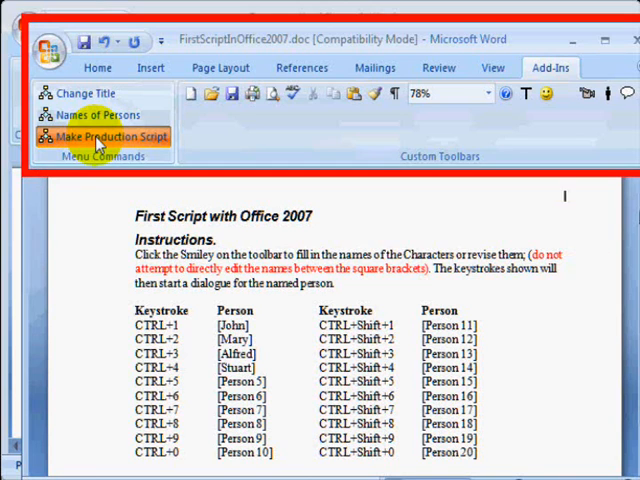
# Run Make Production Script, confirming the _final and _production saves and template disconnect.
pyautogui.click(103, 136)
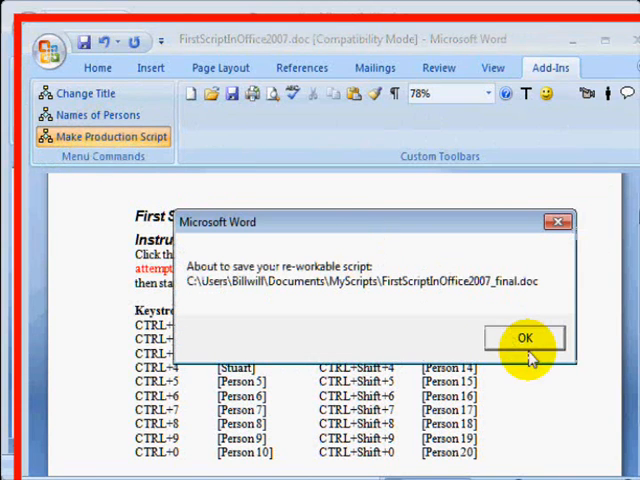
pyautogui.click(525, 337)
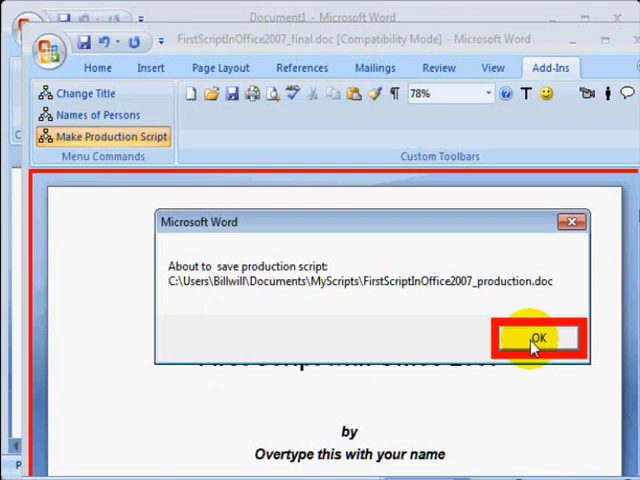
pyautogui.click(538, 337)
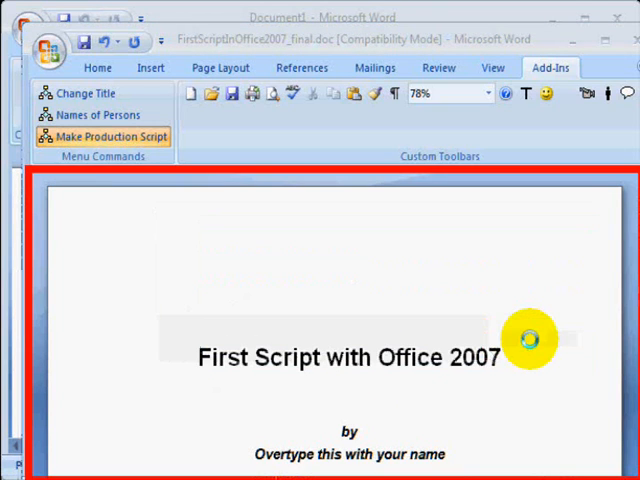
pyautogui.click(103, 136)
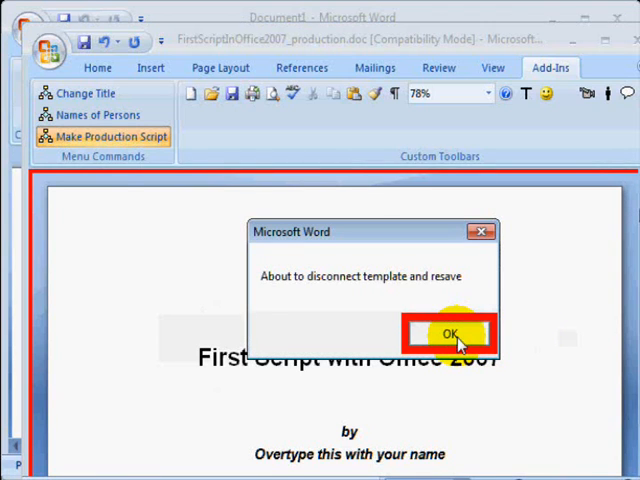
pyautogui.click(449, 333)
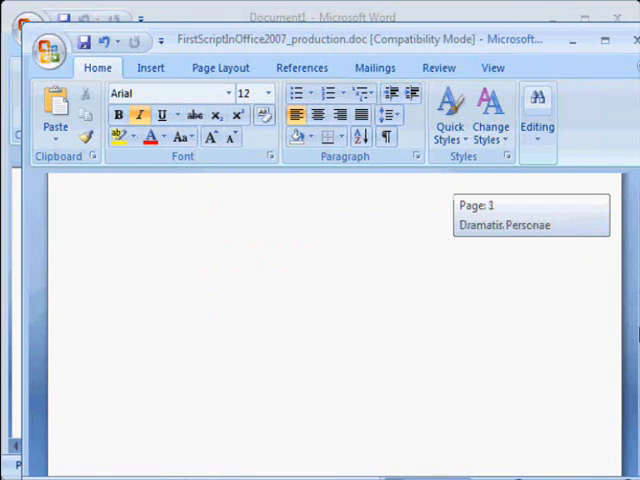
pyautogui.scroll(-3)
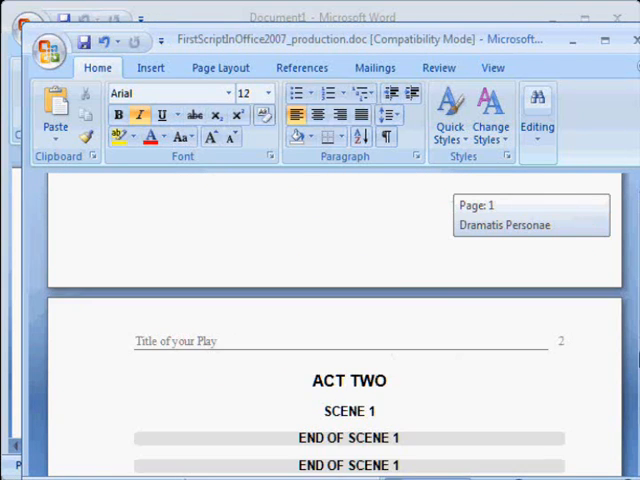
pyautogui.scroll(3)
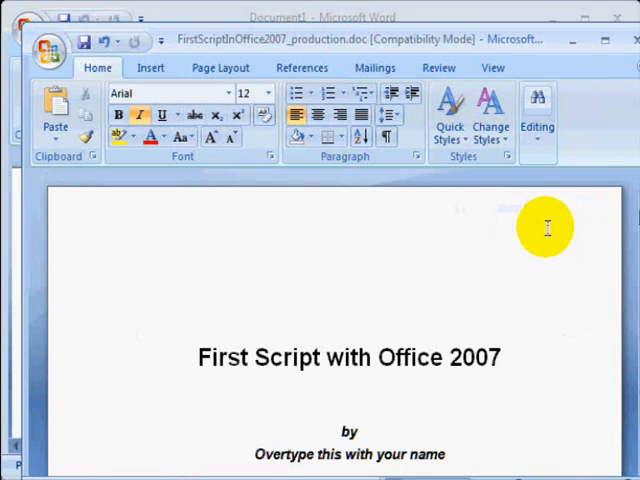
pyautogui.click(137, 268)
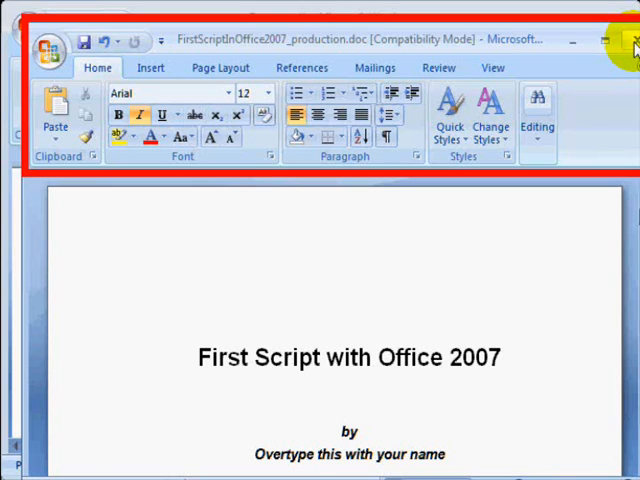
# Close the production script window and the remaining Document1 window.
pyautogui.click(137, 268)
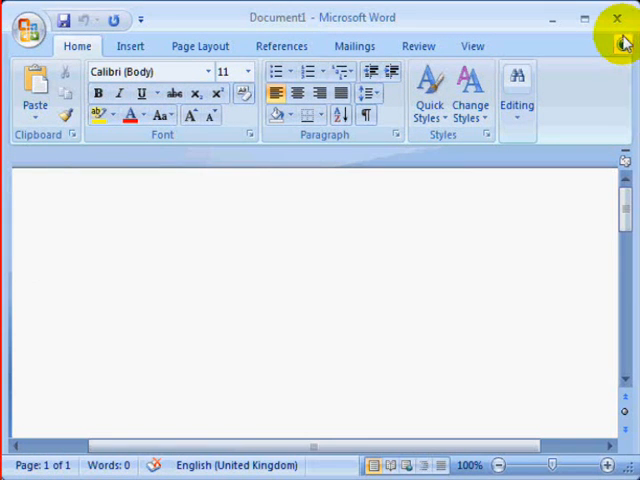
pyautogui.click(617, 18)
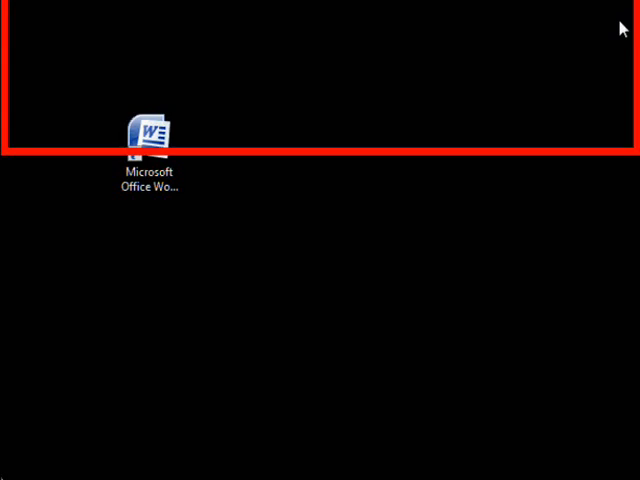